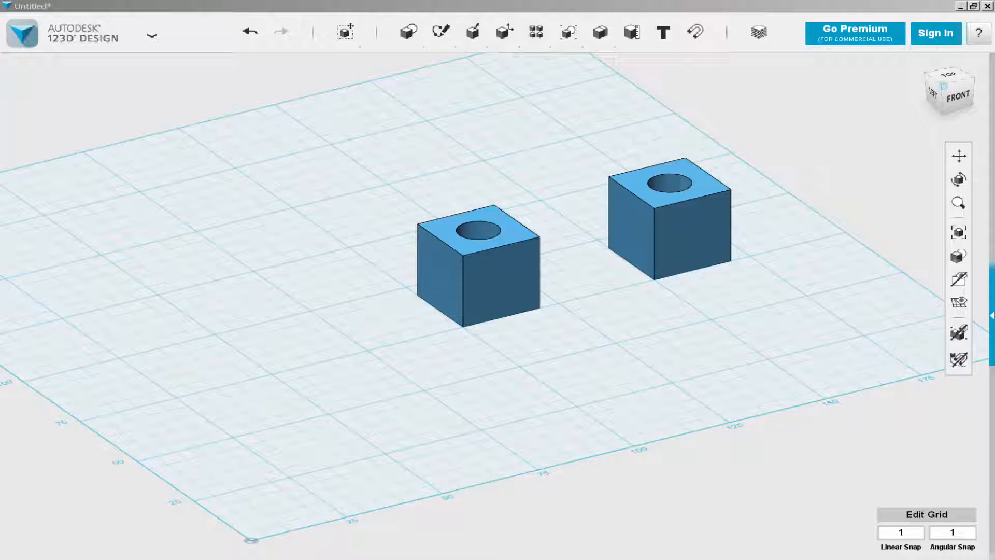
- Press/pull the left cube's inner hole wall until the round hole closes
click(473, 304)
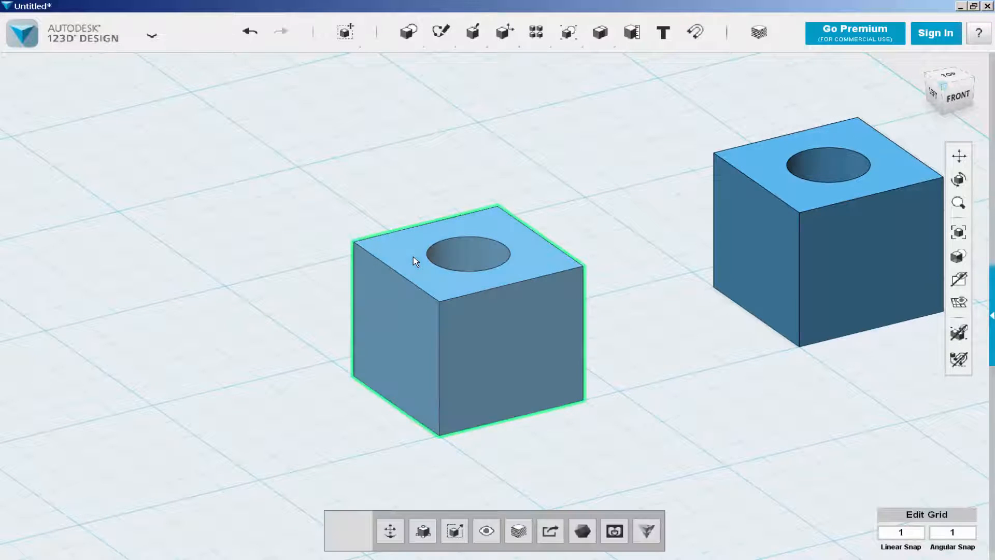
mouse_move(411, 263)
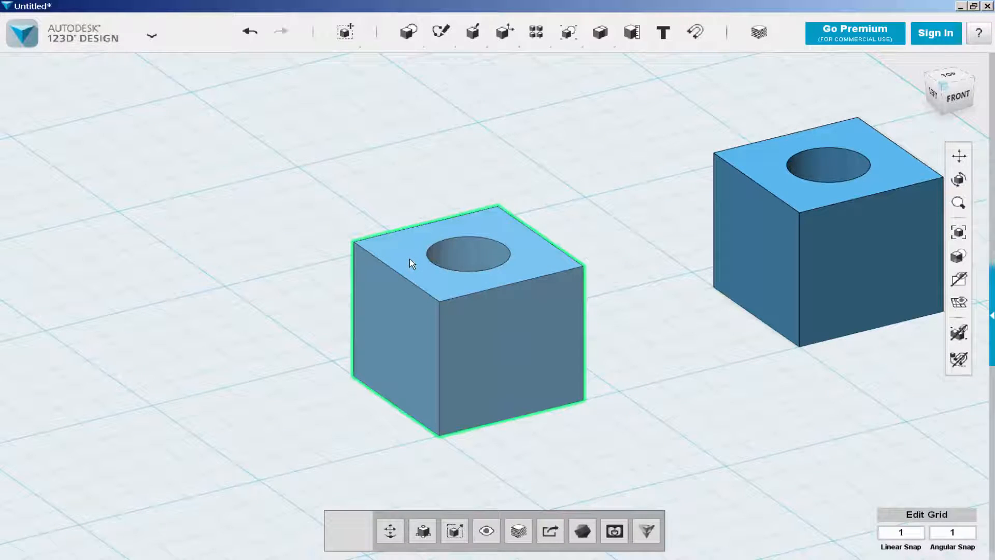
click(462, 260)
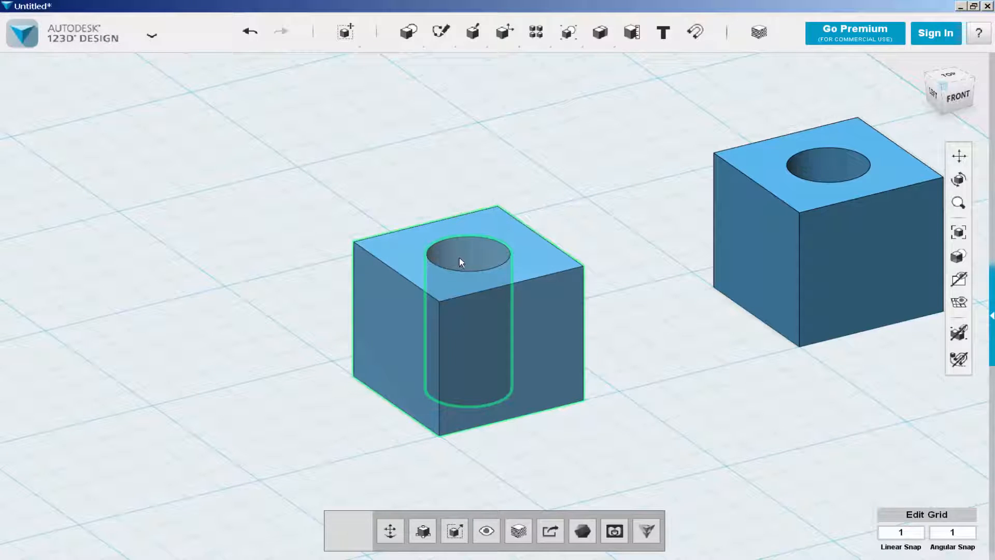
click(461, 262)
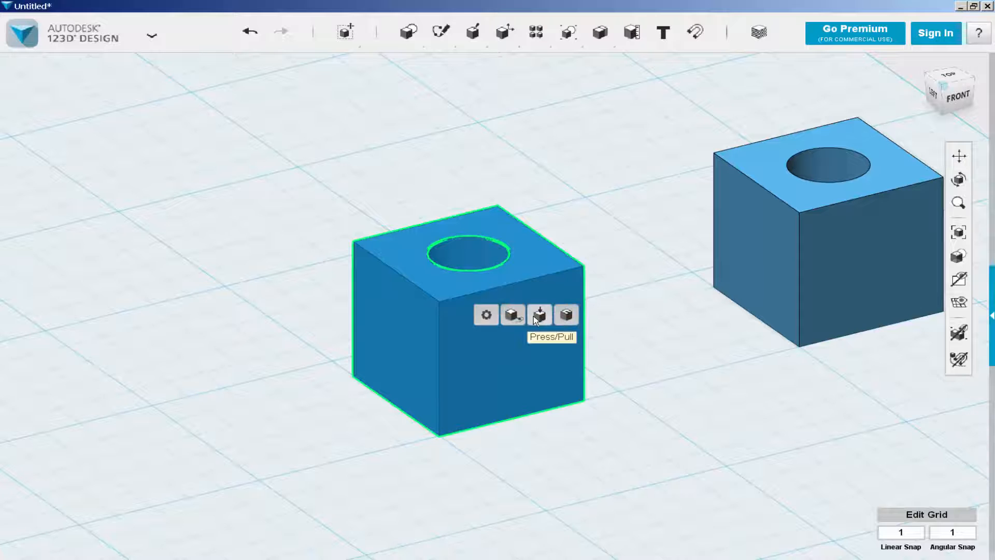
click(539, 315)
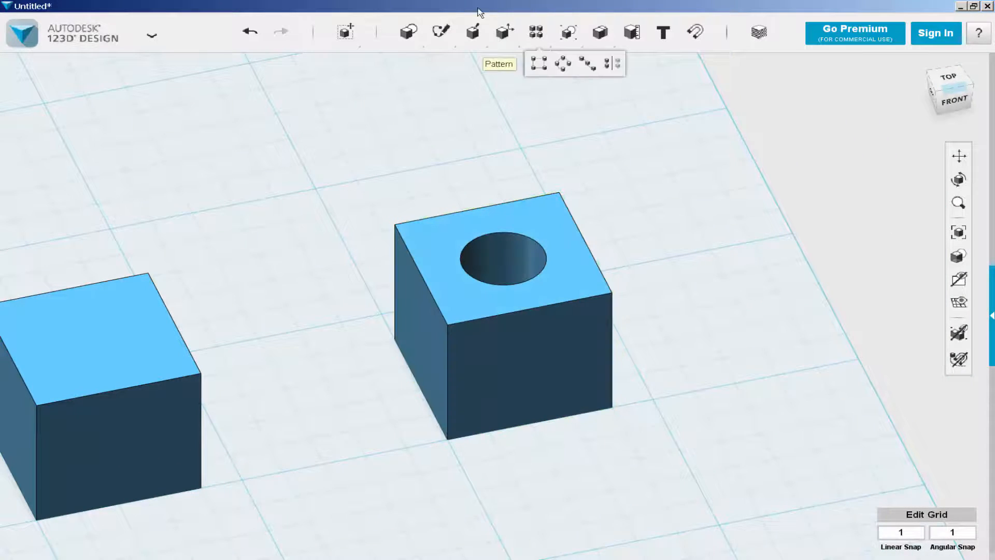
- Project the hole's circular edge into a sketch on the right cube's top face
click(440, 31)
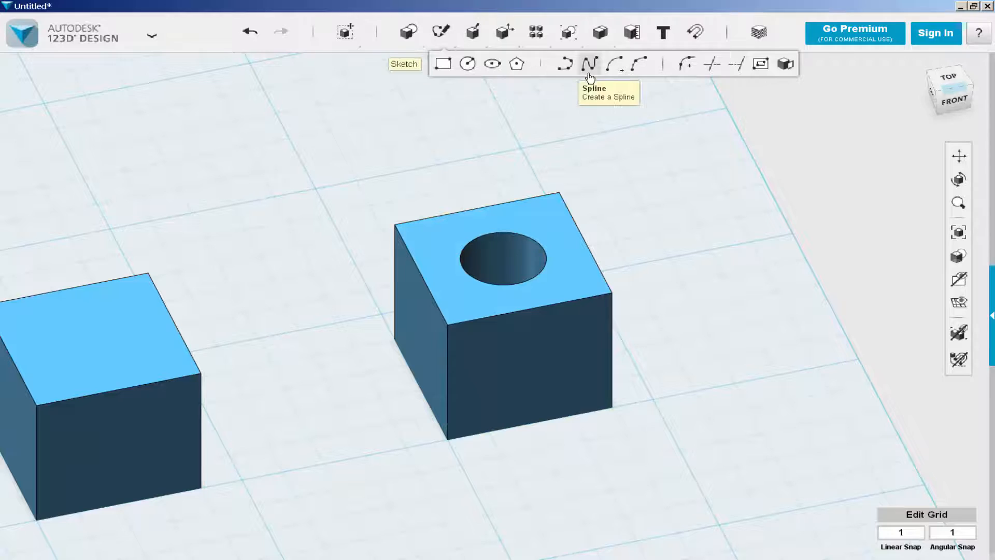
mouse_move(786, 64)
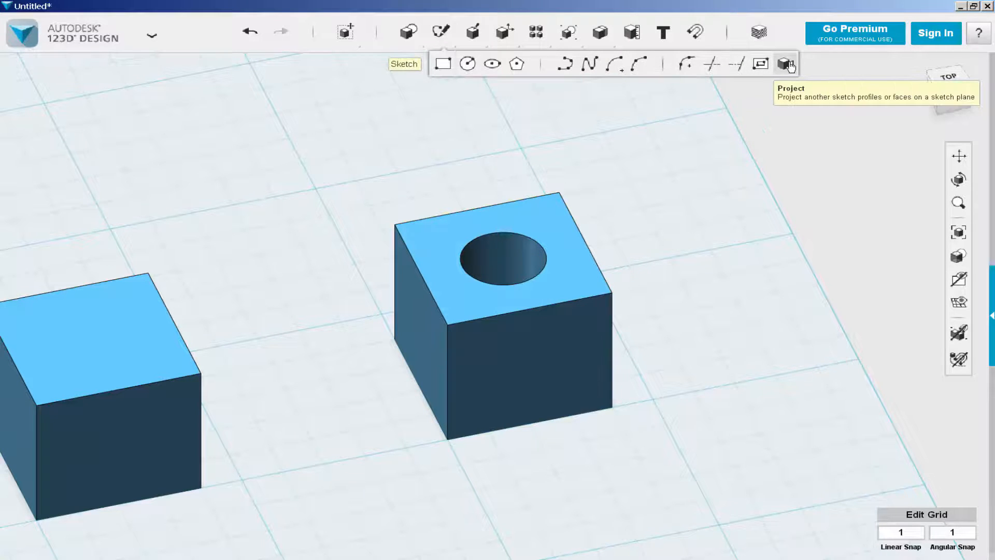
click(539, 232)
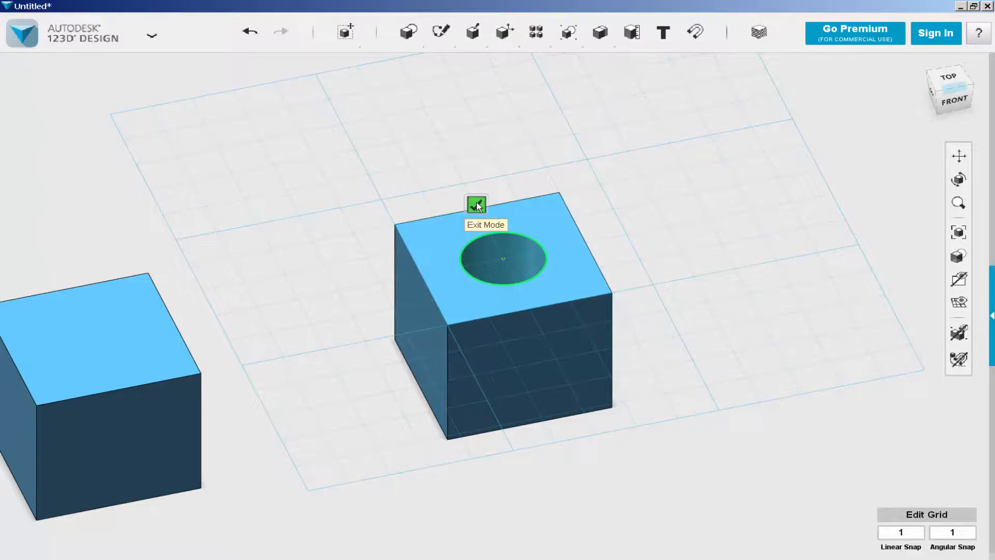
- Extrude the projected circle -23 mm down into the right cube's hole, then deselect
click(475, 203)
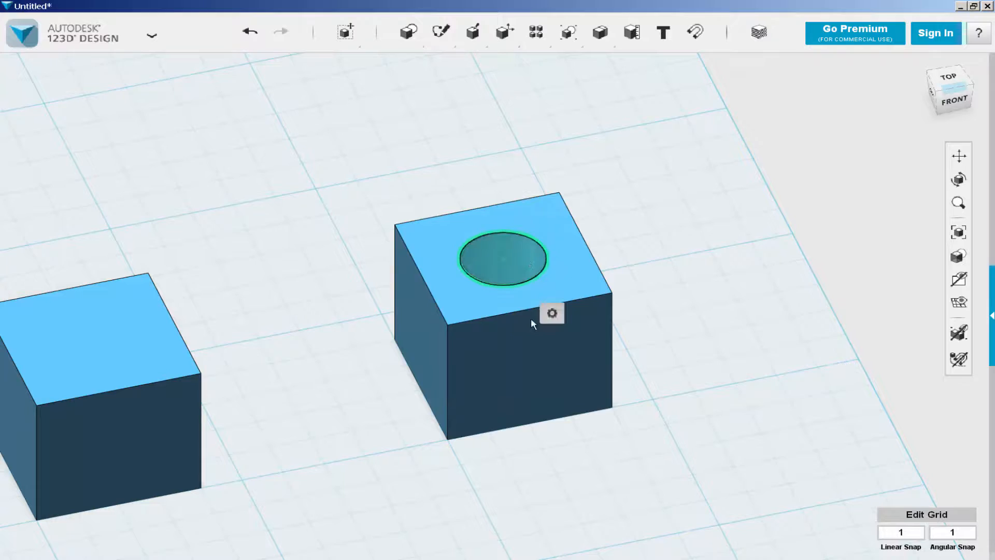
click(551, 312)
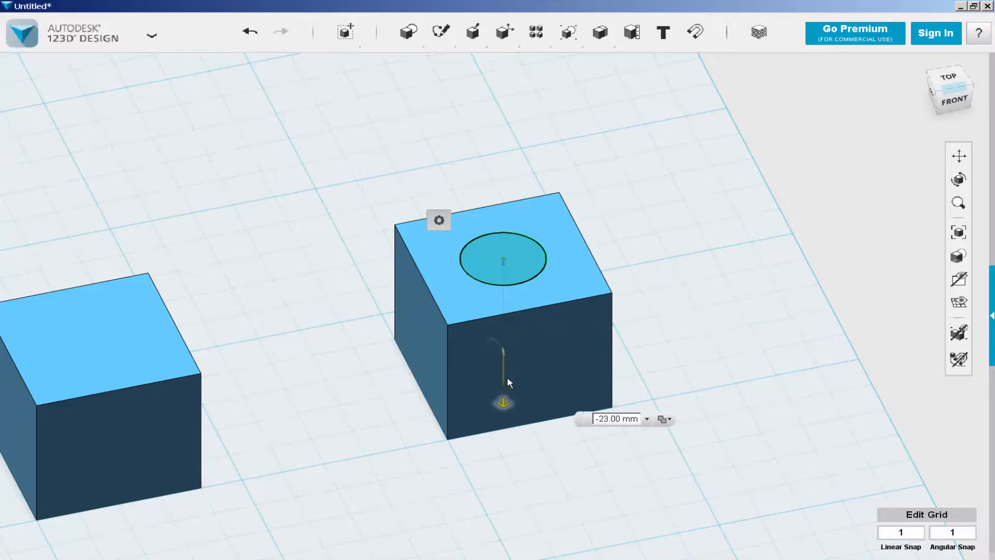
click(952, 101)
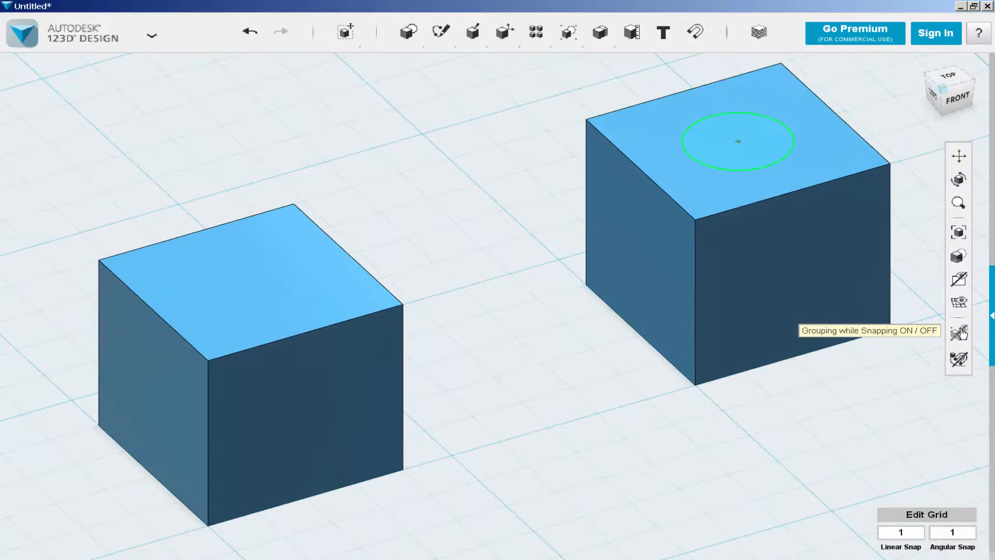
click(517, 347)
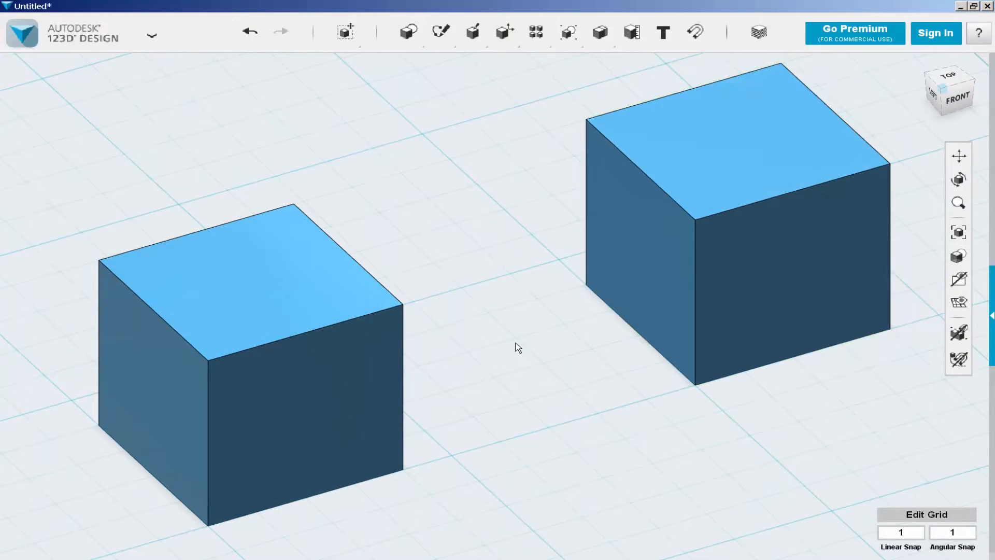